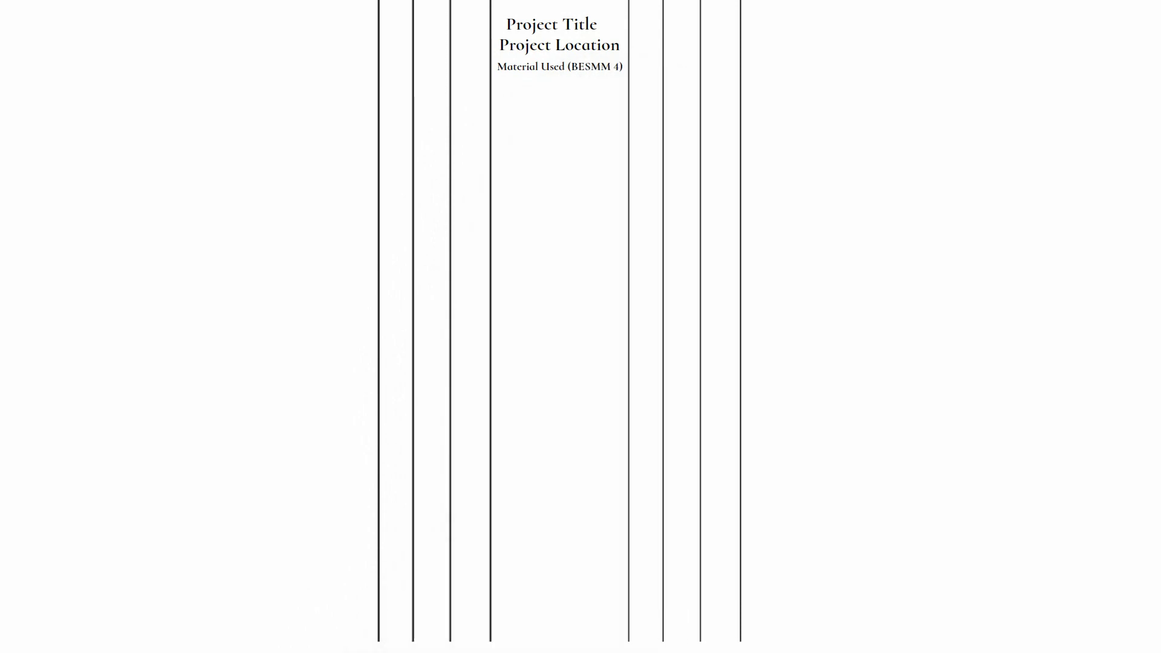
type("Other Informations")
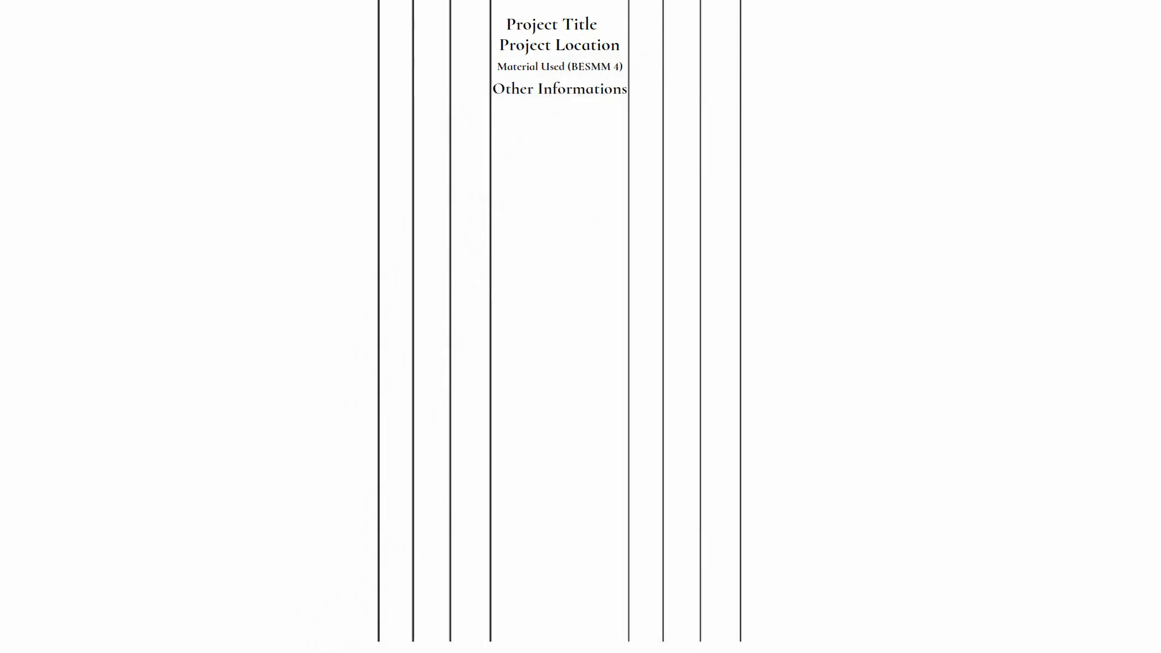
type("Date")
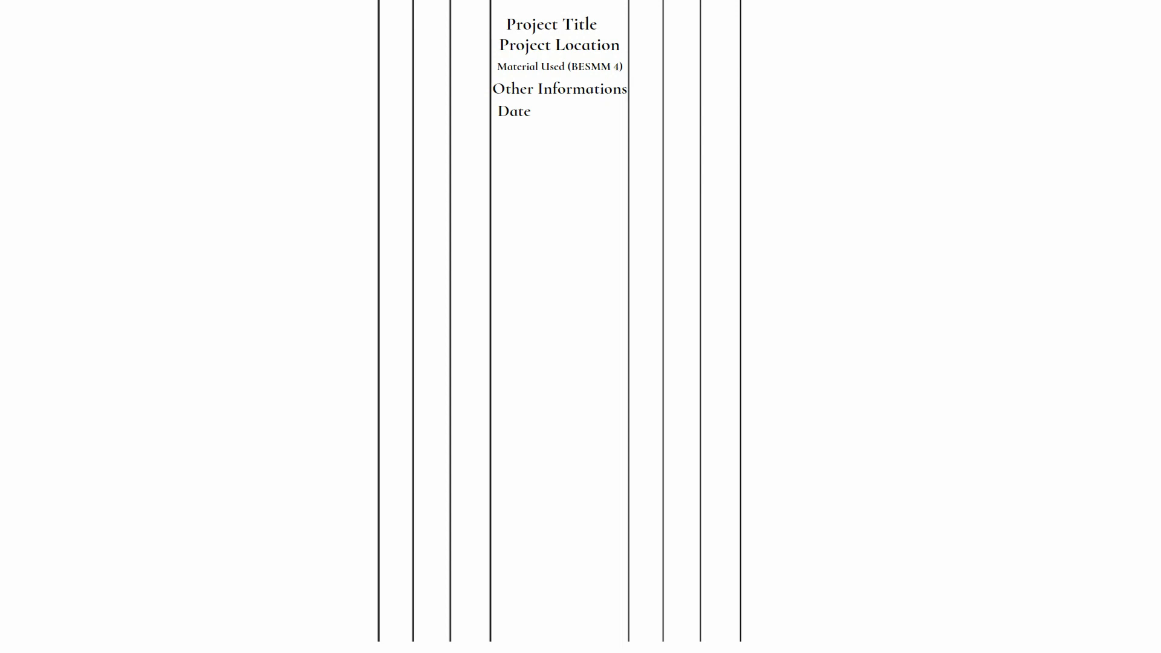
type("Taking Off list")
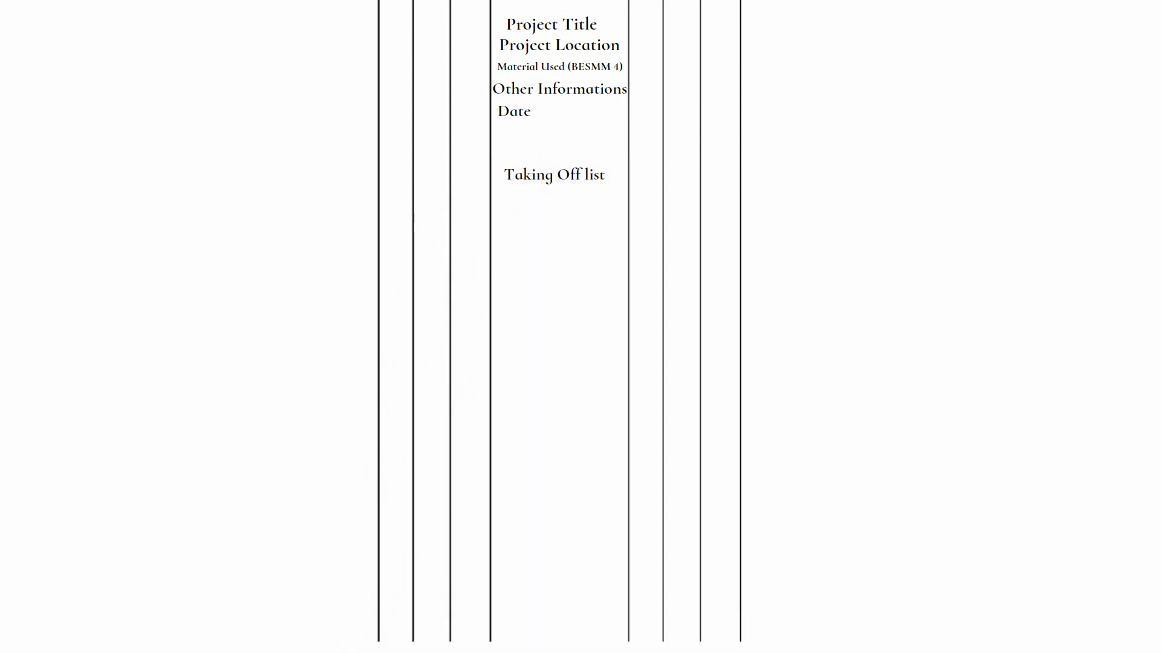